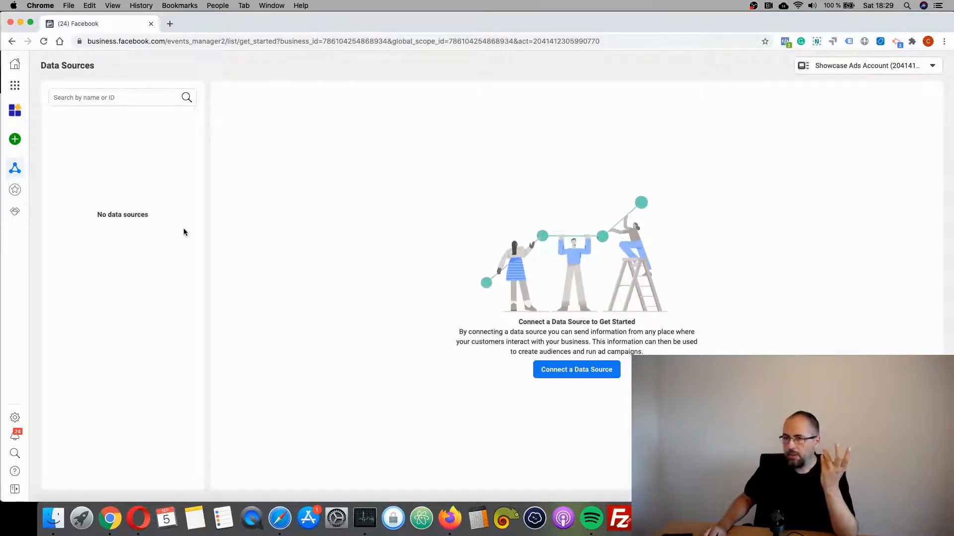
# Step: Start connecting a new data source and choose Web as the source type
pyautogui.click(15, 85)
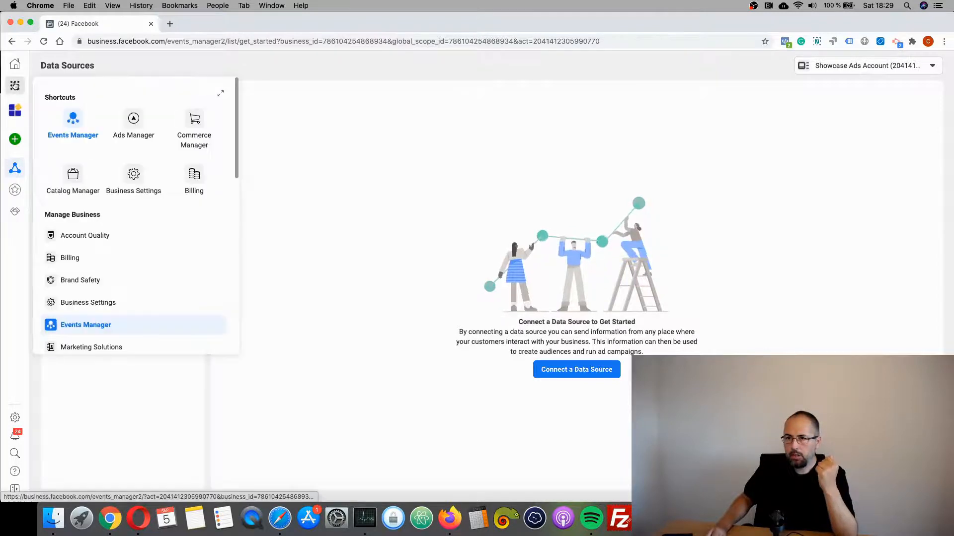
pyautogui.moveTo(15, 85)
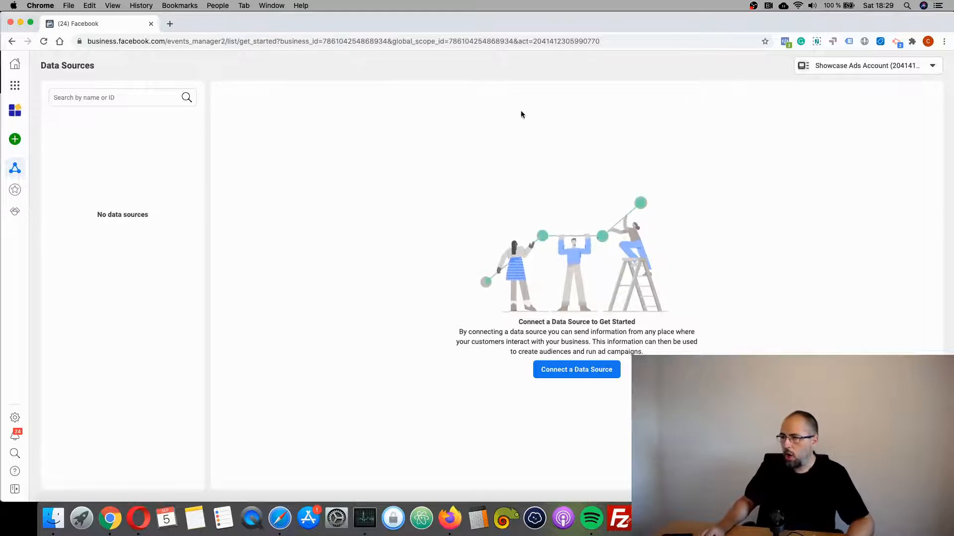
pyautogui.moveTo(697, 188)
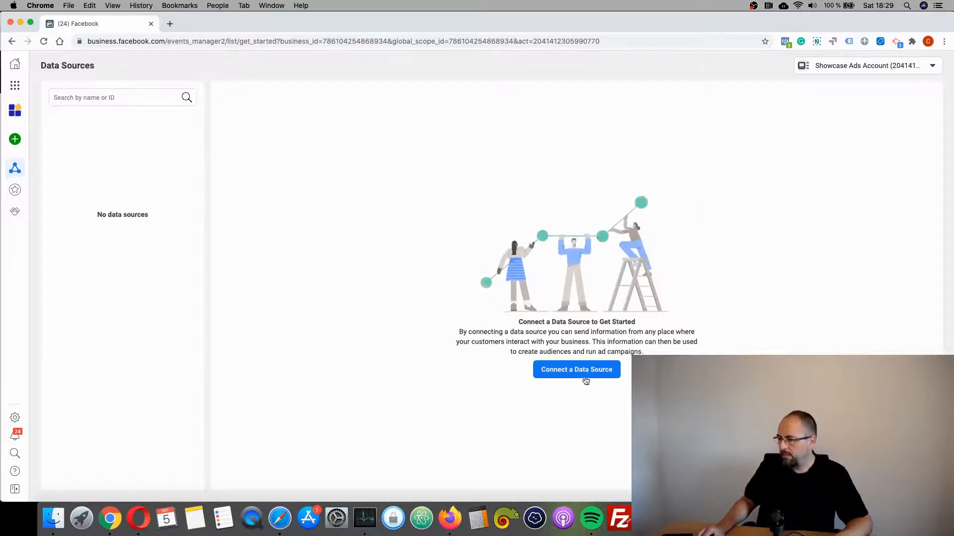
pyautogui.click(575, 370)
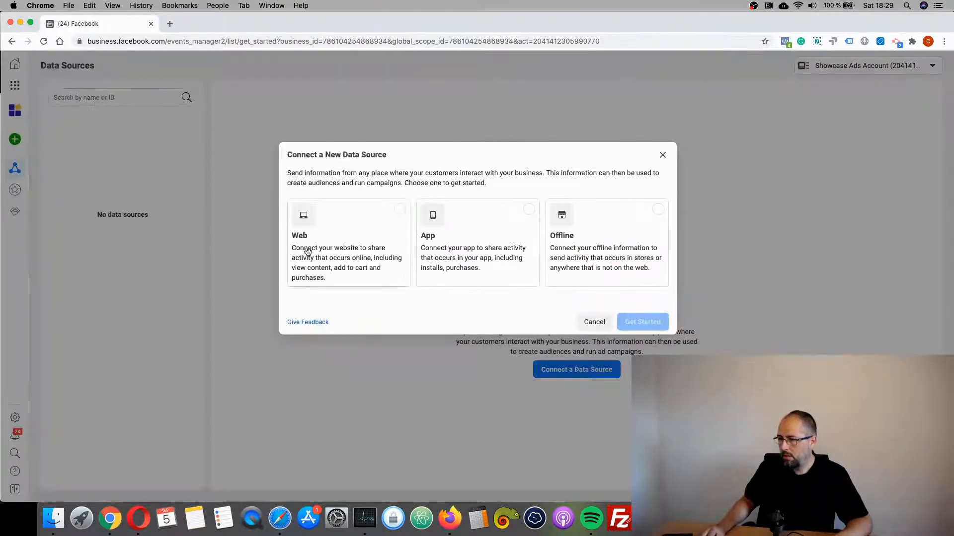
pyautogui.click(348, 243)
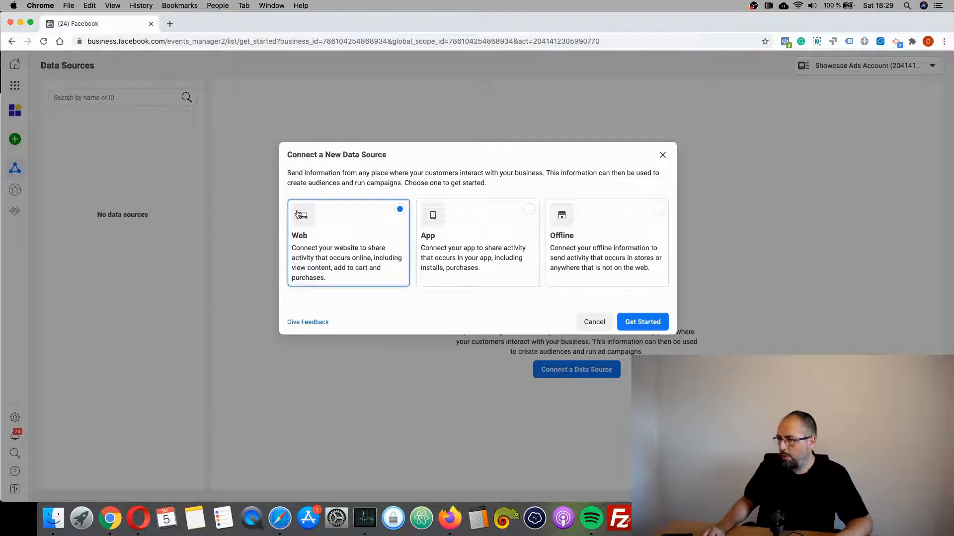
pyautogui.click(641, 321)
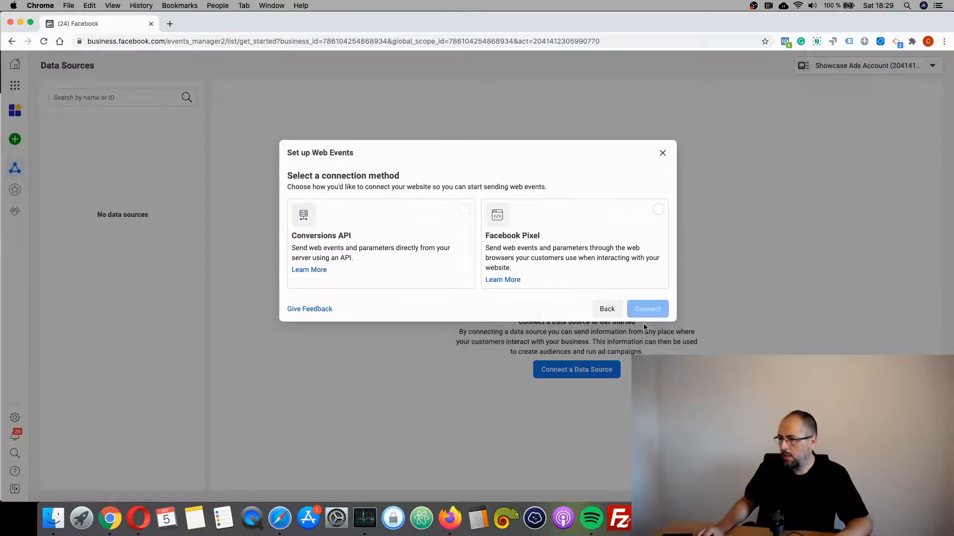
# Step: Select Facebook Pixel as the connection method and proceed to the pixel details form
pyautogui.click(381, 243)
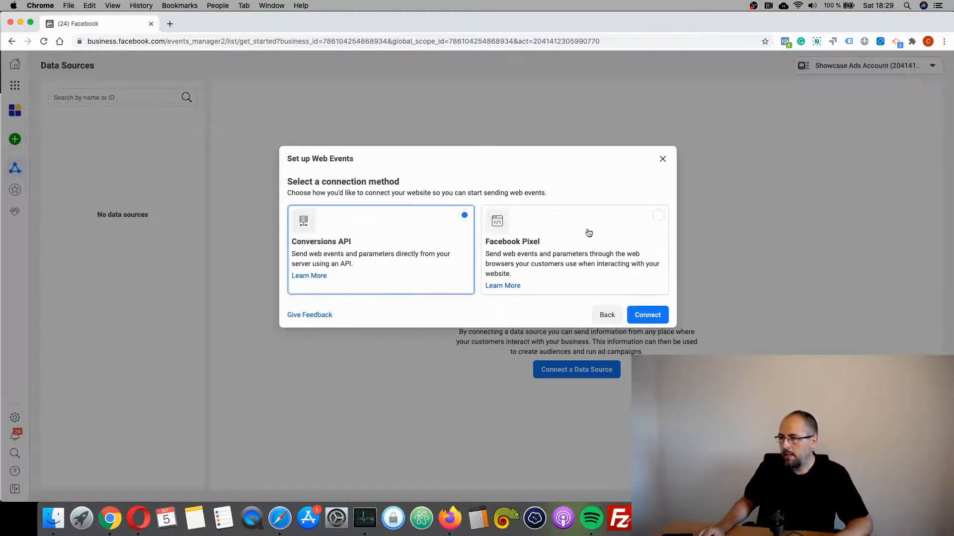
pyautogui.click(573, 249)
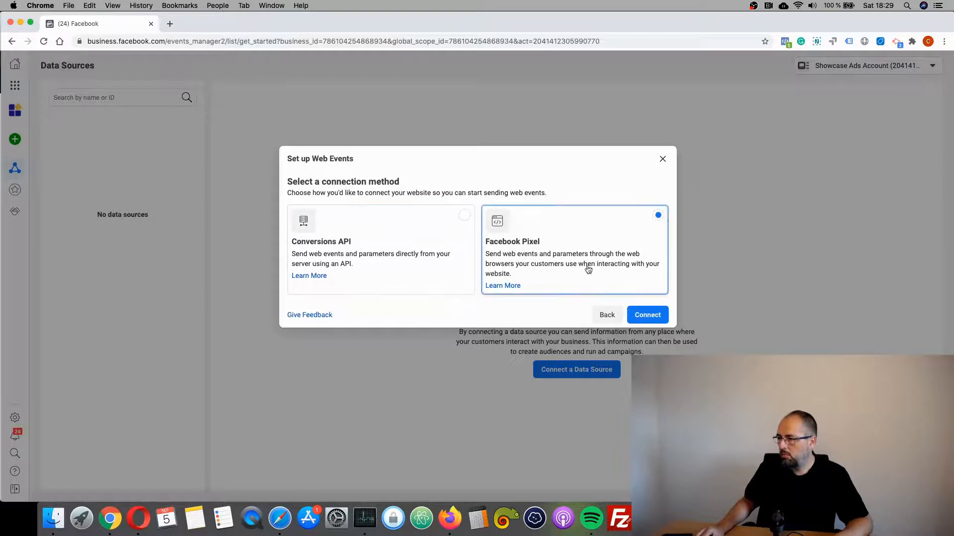
pyautogui.click(647, 315)
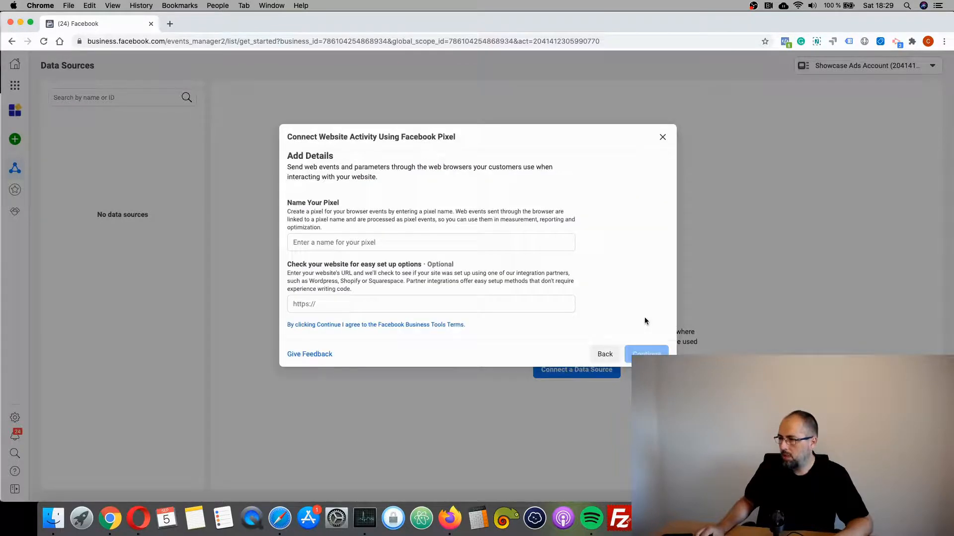
# Step: Name the new pixel 'Test Pixel 2' and create it, reaching its overview
pyautogui.click(430, 242)
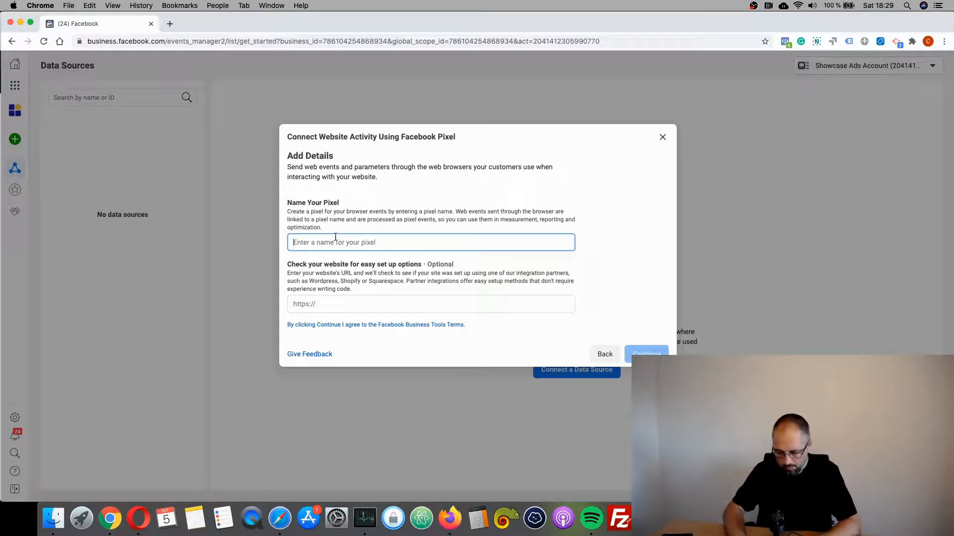
pyautogui.write('Test Pixel 2')
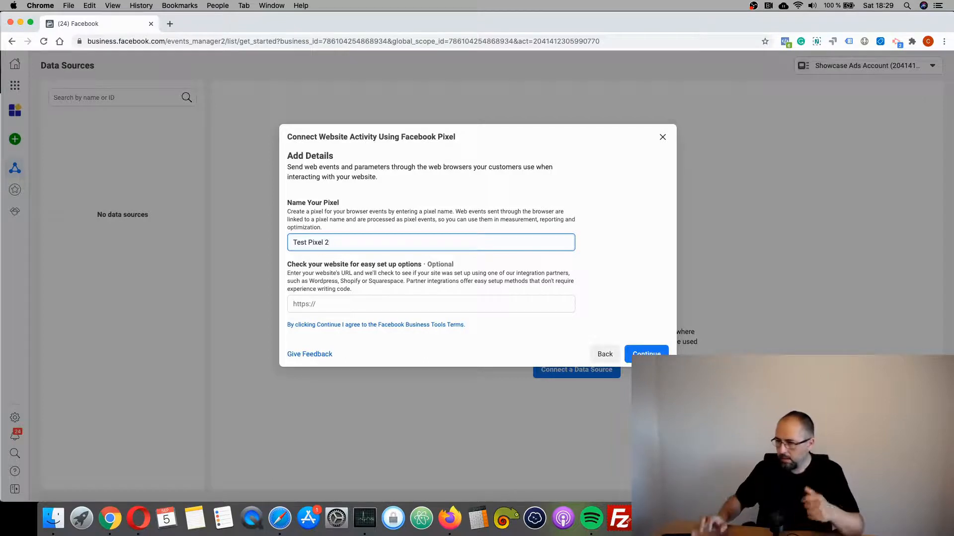
pyautogui.moveTo(413, 291)
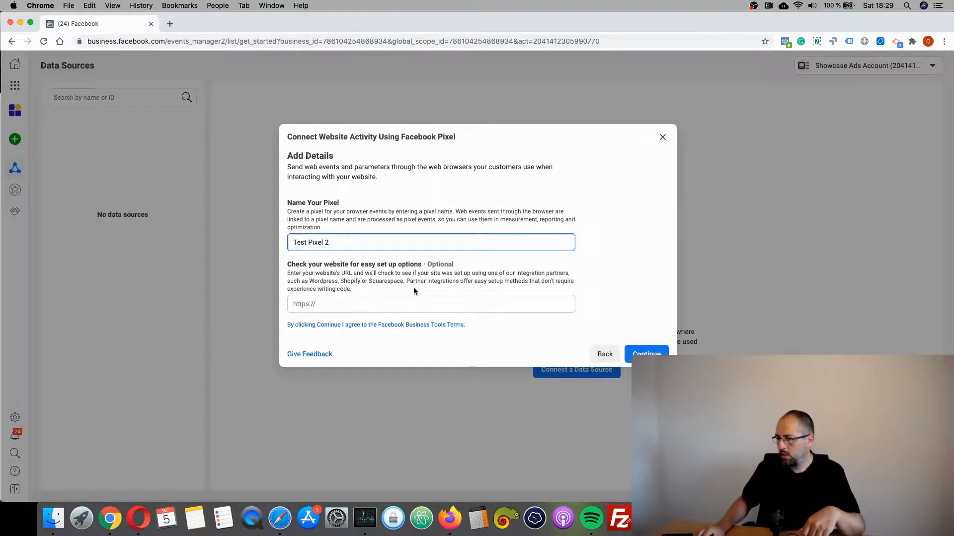
pyautogui.click(645, 354)
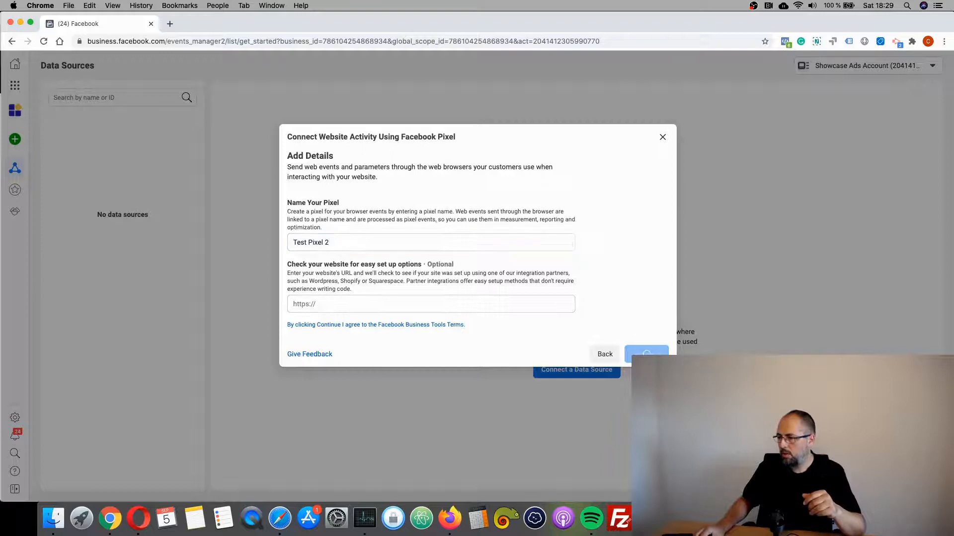
pyautogui.moveTo(610, 284)
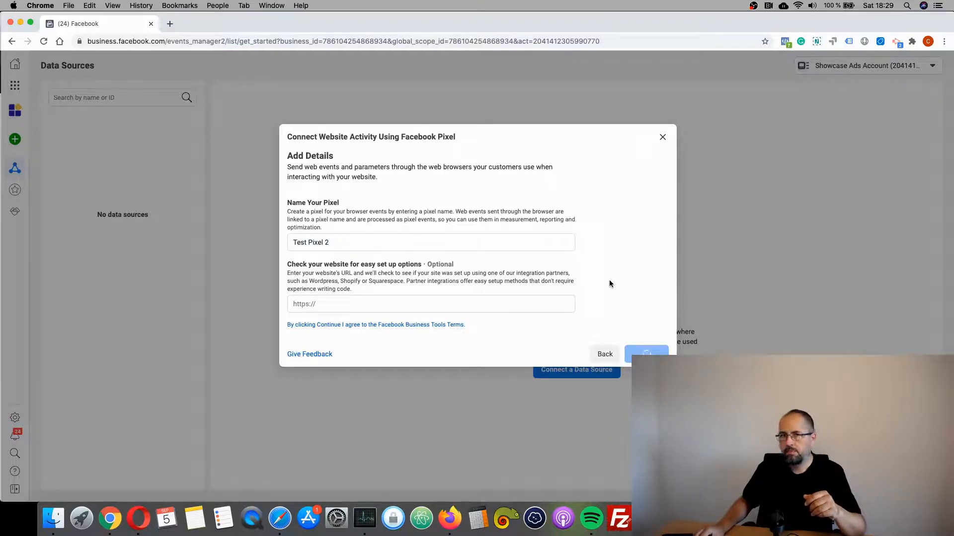
pyautogui.click(646, 354)
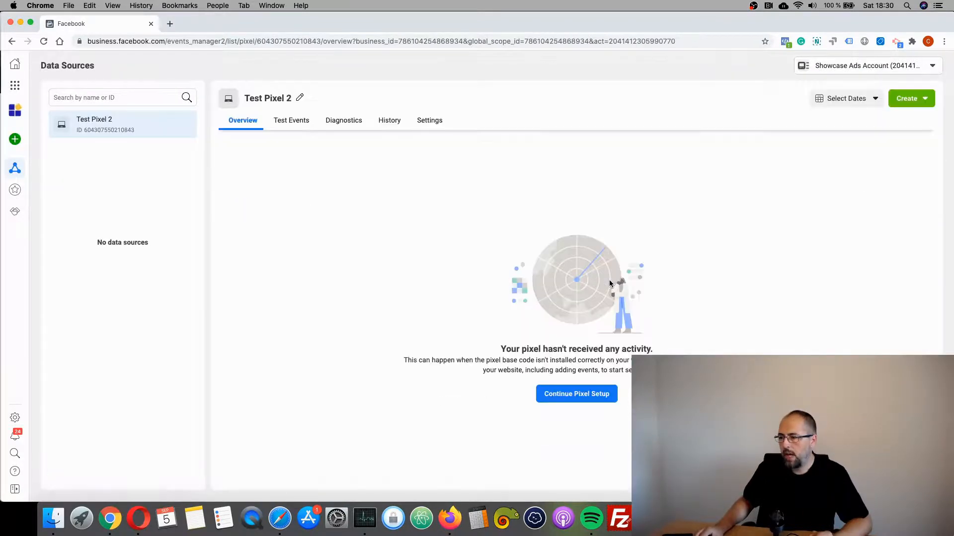
# Step: Continue pixel setup, dismiss the install dialog and copy the Test Pixel 2 ID
pyautogui.click(575, 393)
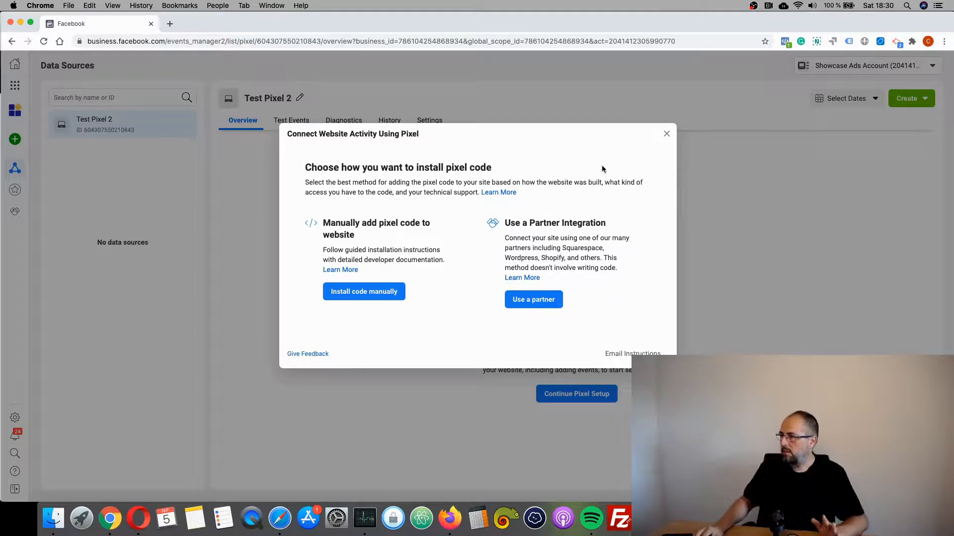
pyautogui.click(666, 133)
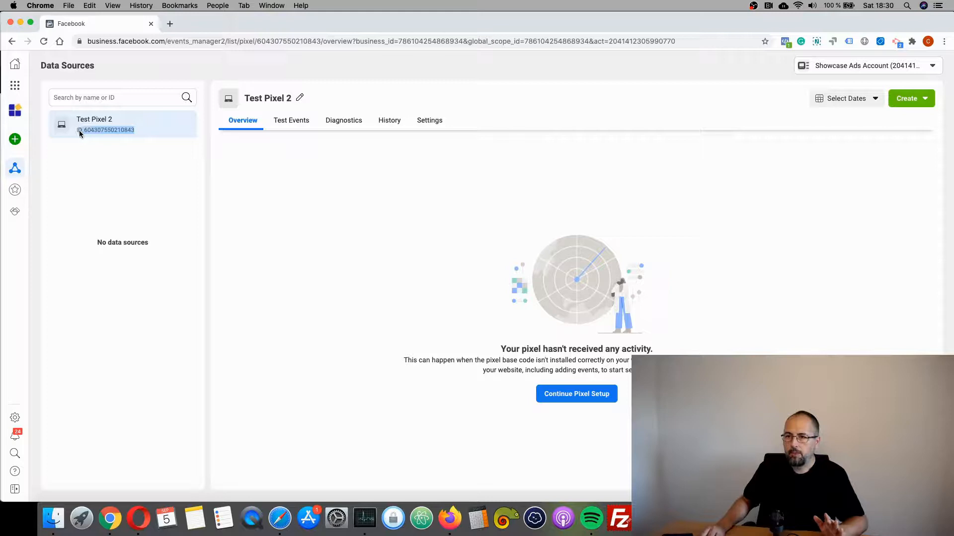
pyautogui.rightClick(109, 129)
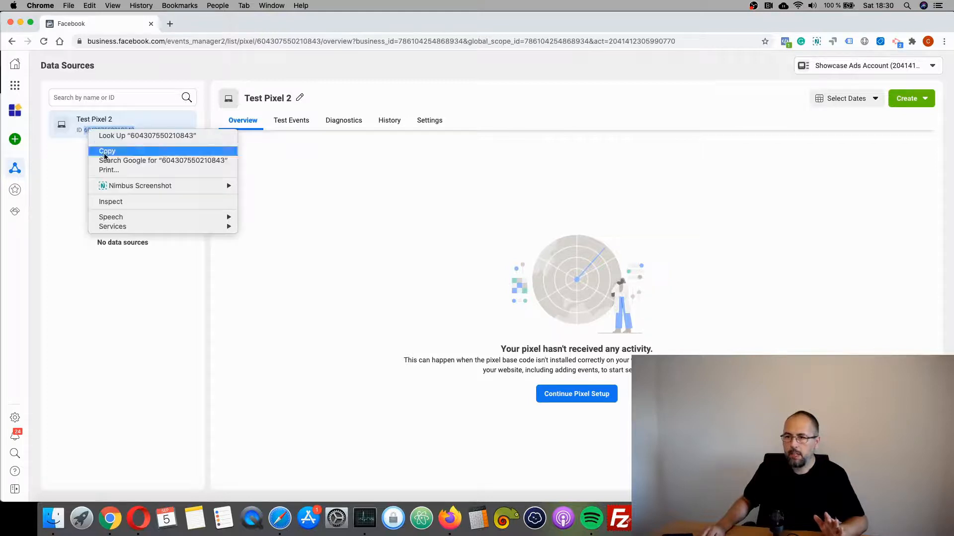
pyautogui.click(107, 151)
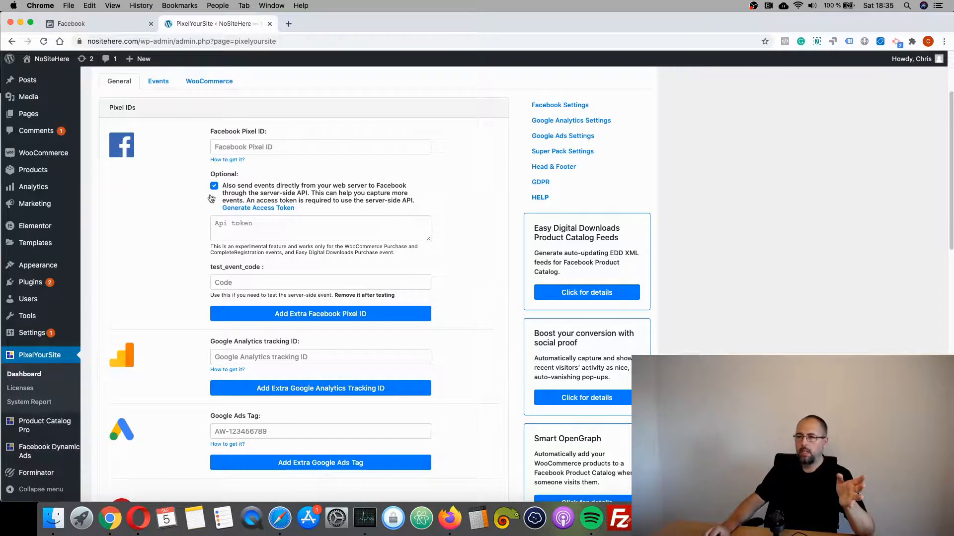
# Step: Paste the pixel ID into the PixelYourSite Facebook Pixel ID field and save the settings
pyautogui.click(72, 23)
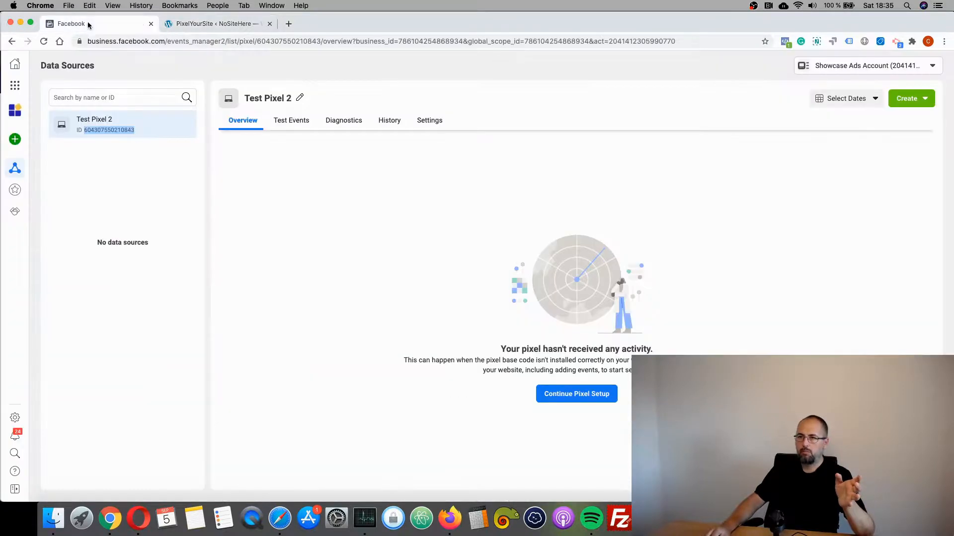
pyautogui.rightClick(108, 130)
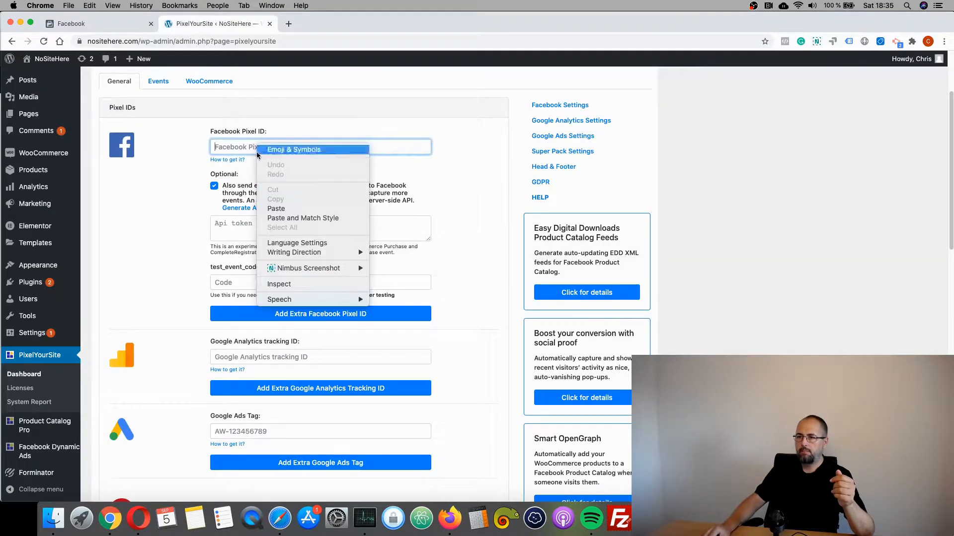
pyautogui.scroll(-3)
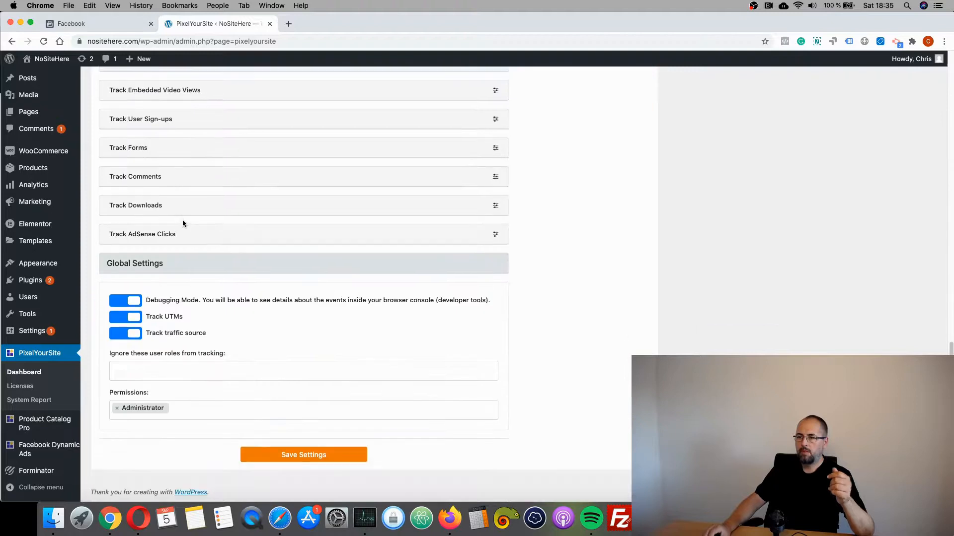
pyautogui.click(304, 454)
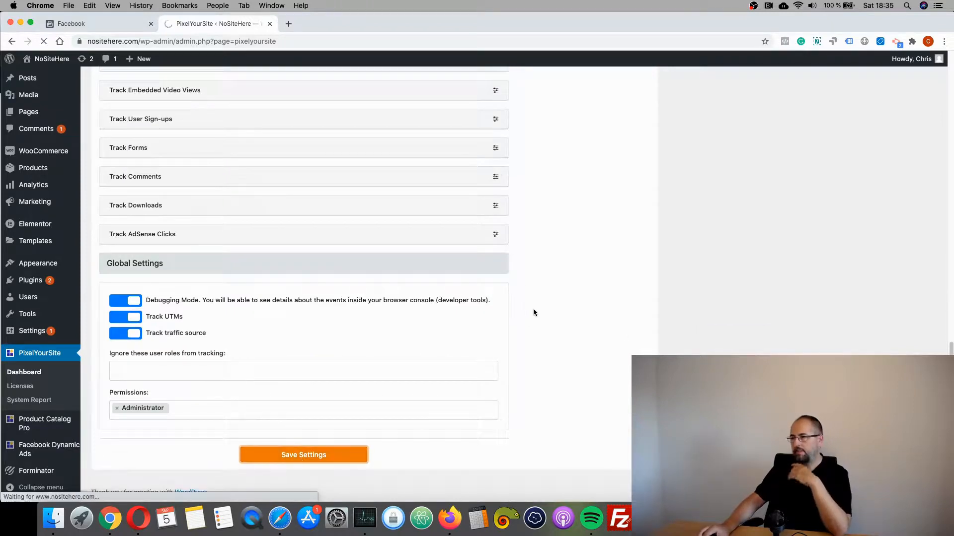
pyautogui.rightClick(27, 58)
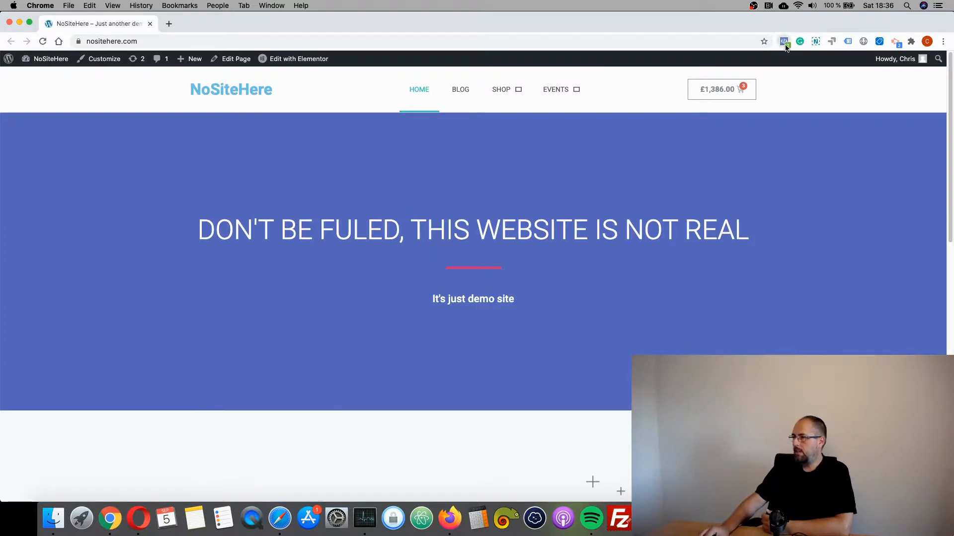
pyautogui.click(784, 41)
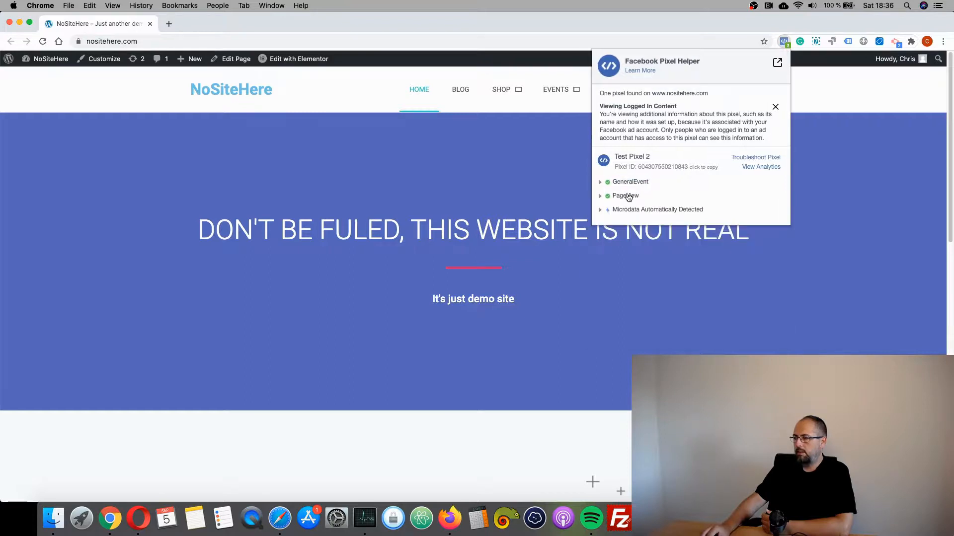
pyautogui.click(775, 106)
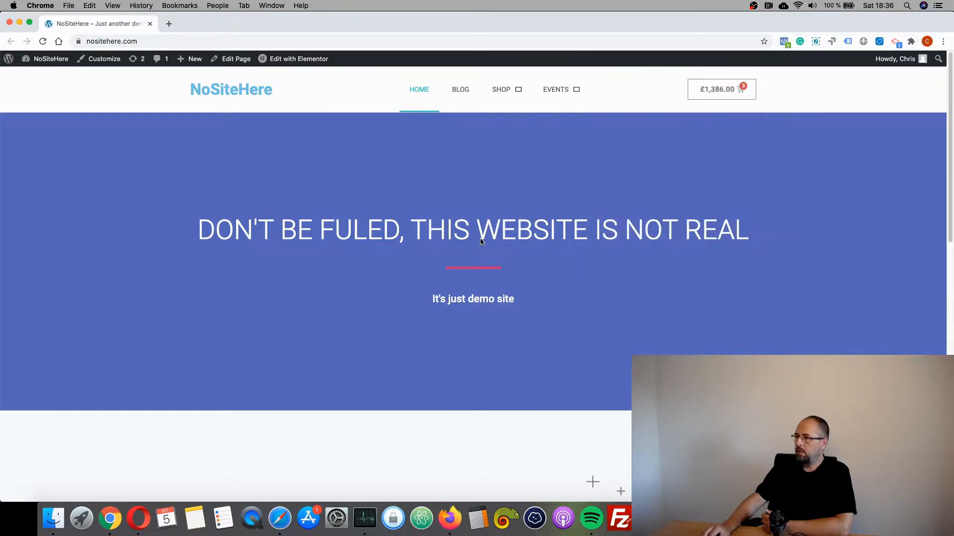